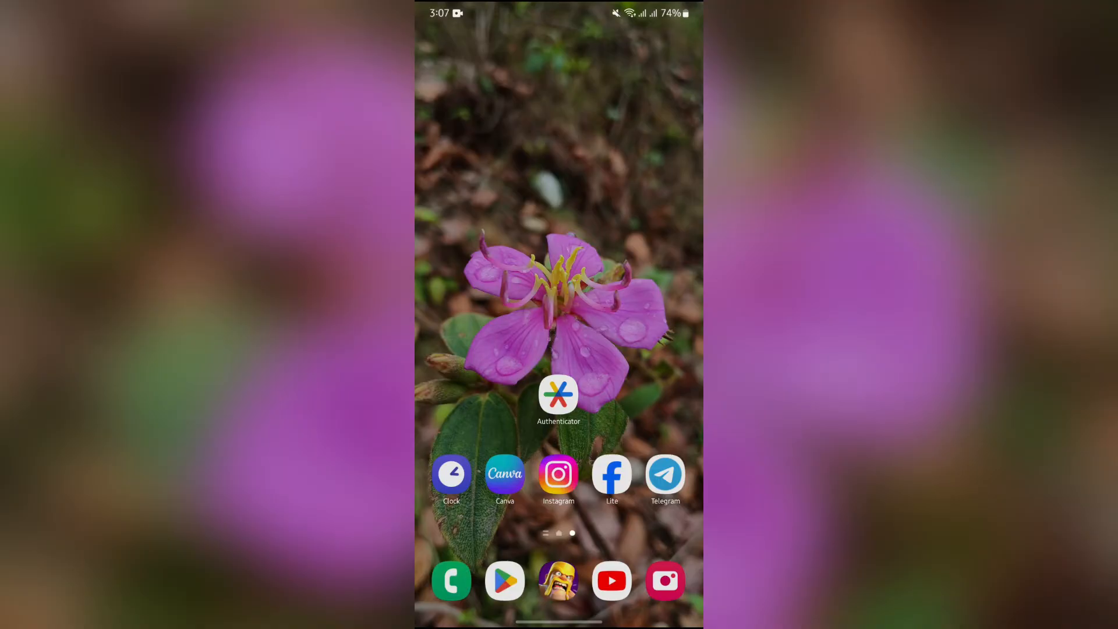
Launch Google Authenticator to show the list of saved account codes
click(557, 393)
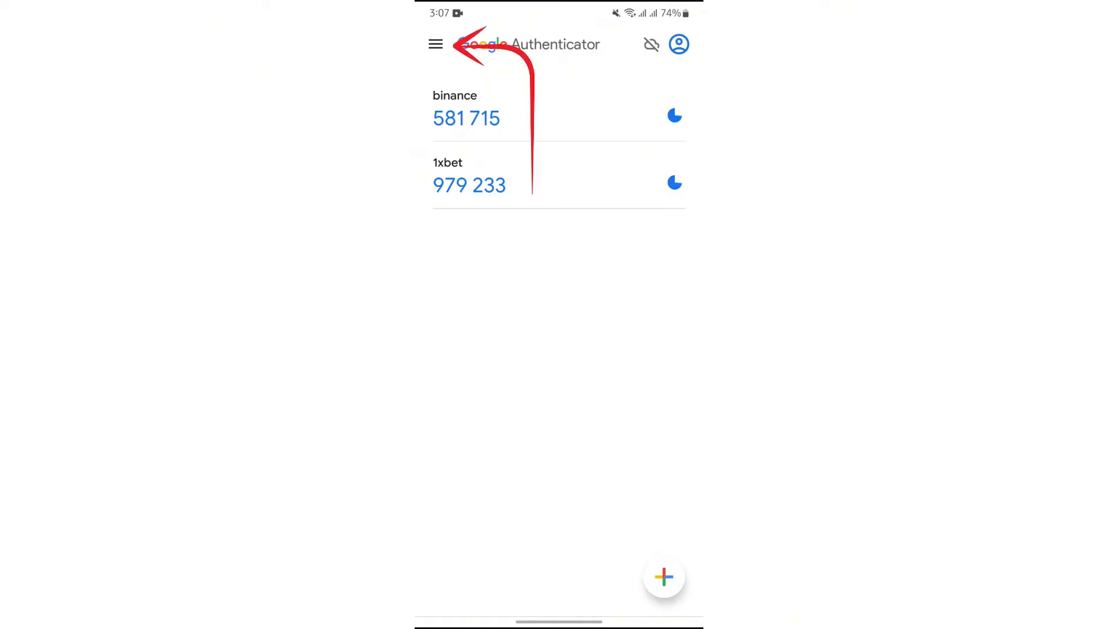
Reach the Transfer accounts screen with its export and import options via the main menu
click(435, 44)
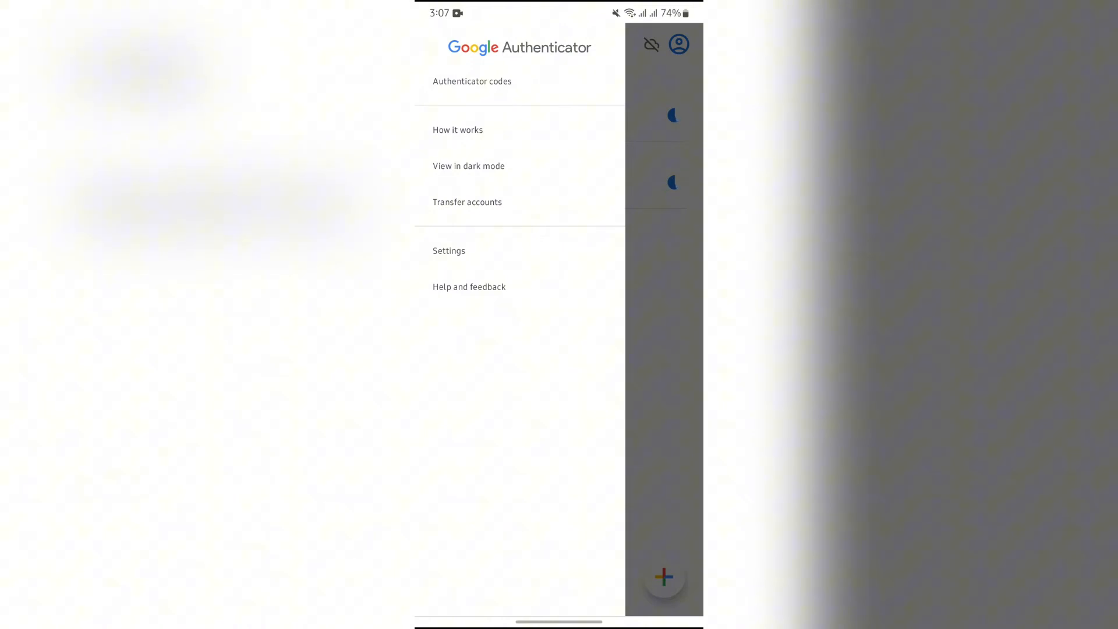
click(467, 201)
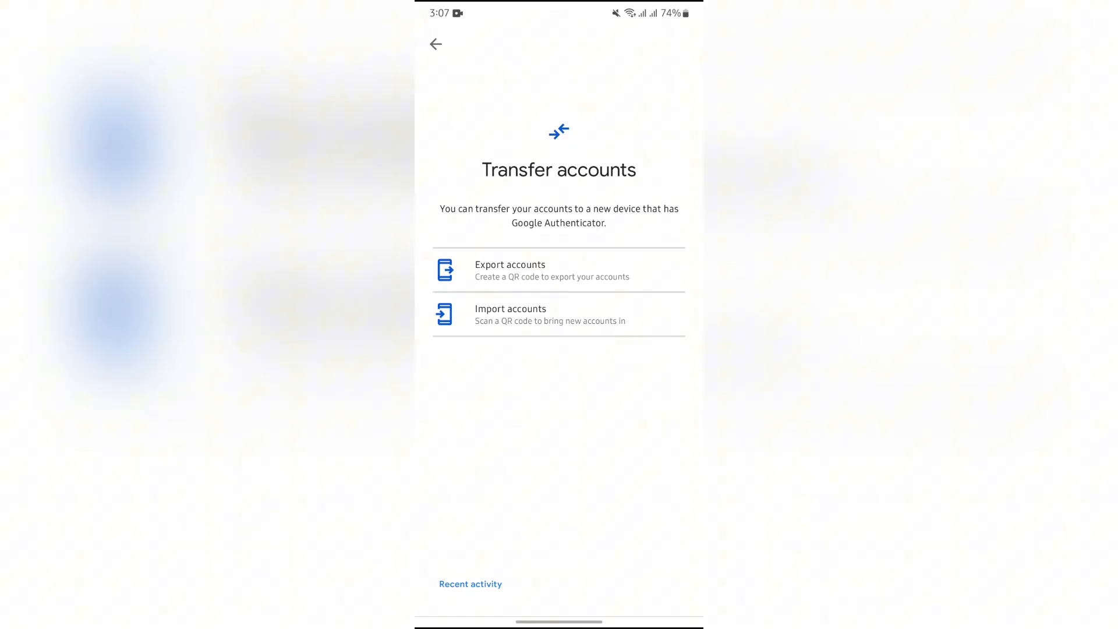
Go back to the account code list, then exit Authenticator to the Android home screen
click(510, 313)
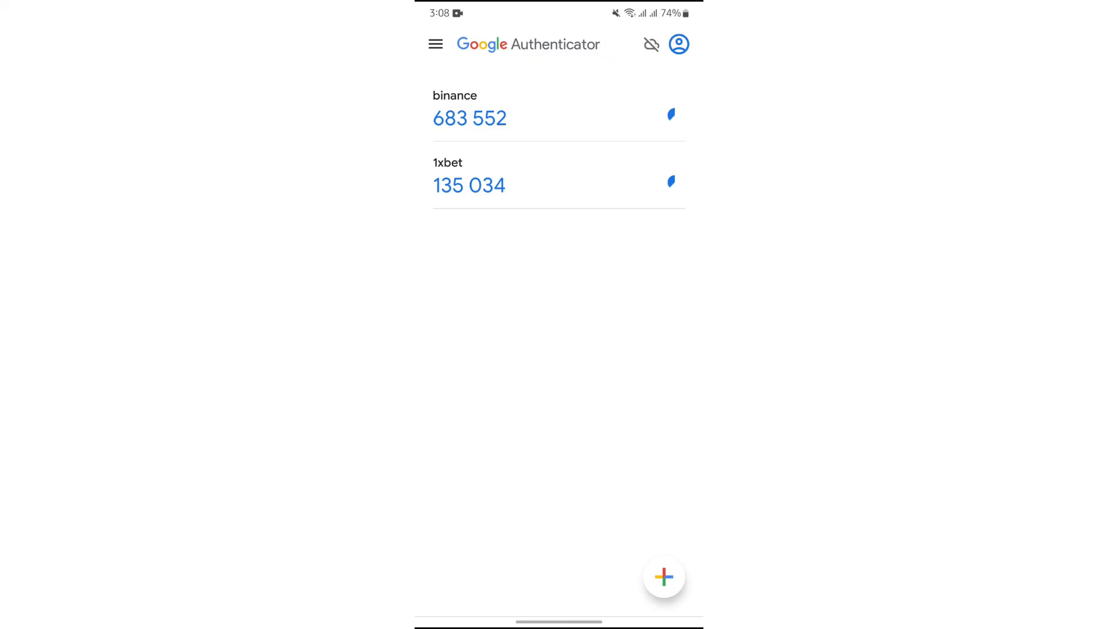
key(home)
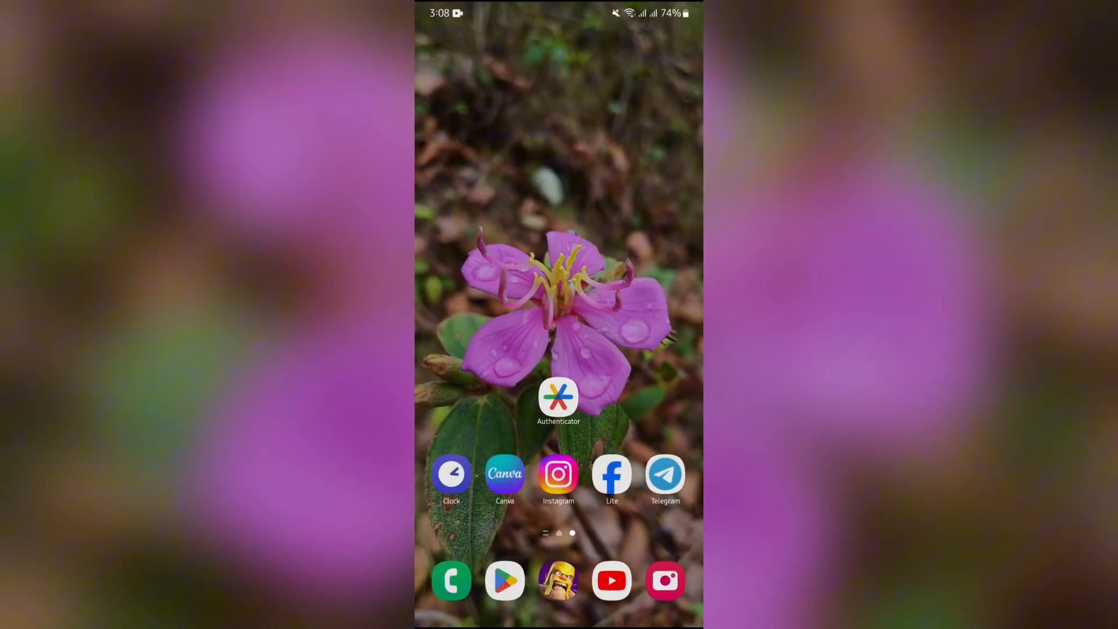